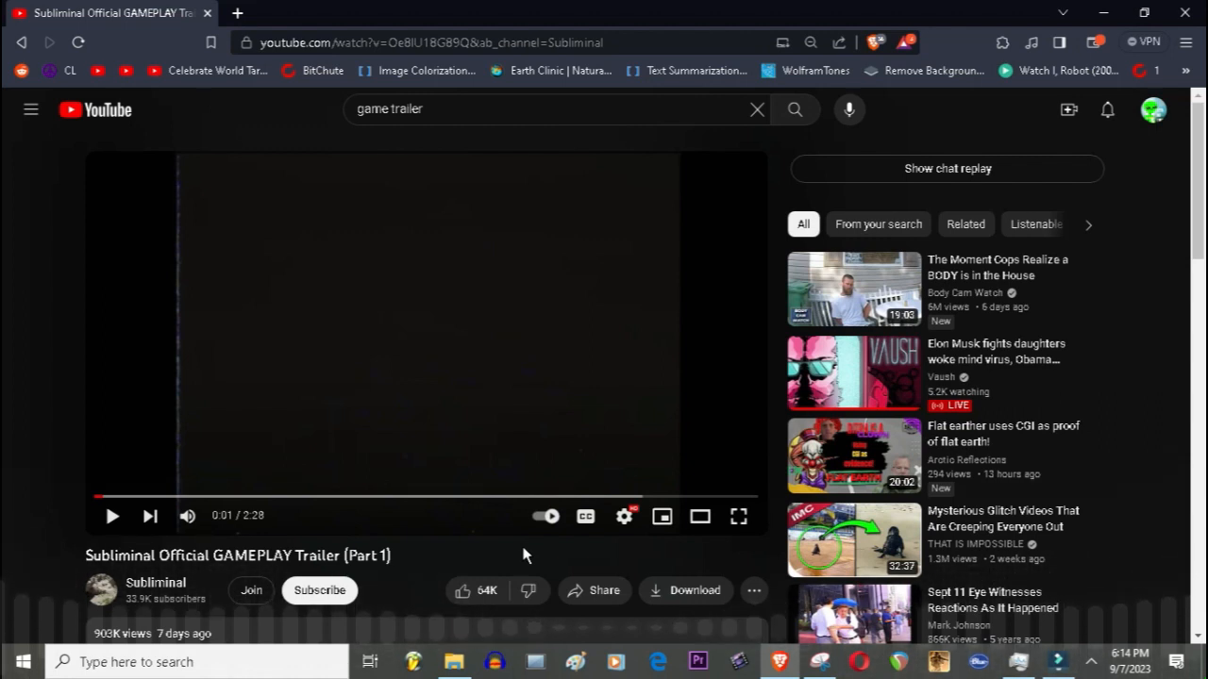
Step: Start playing the Subliminal gameplay trailer
click(740, 517)
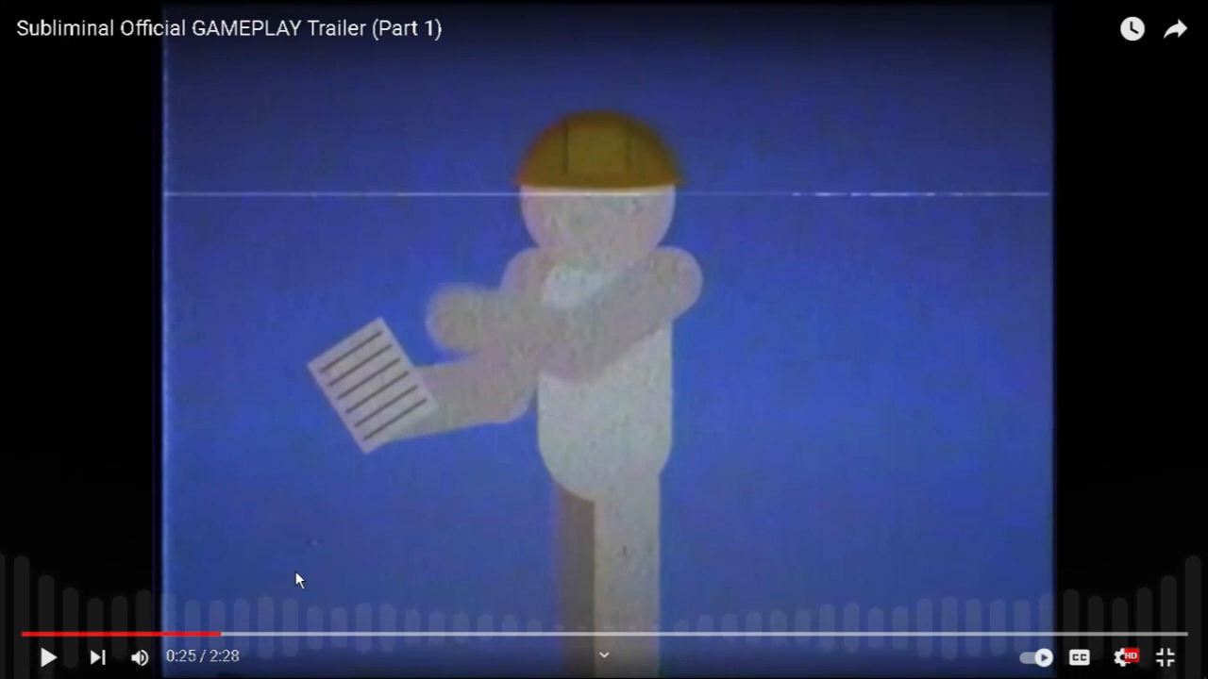
click(48, 657)
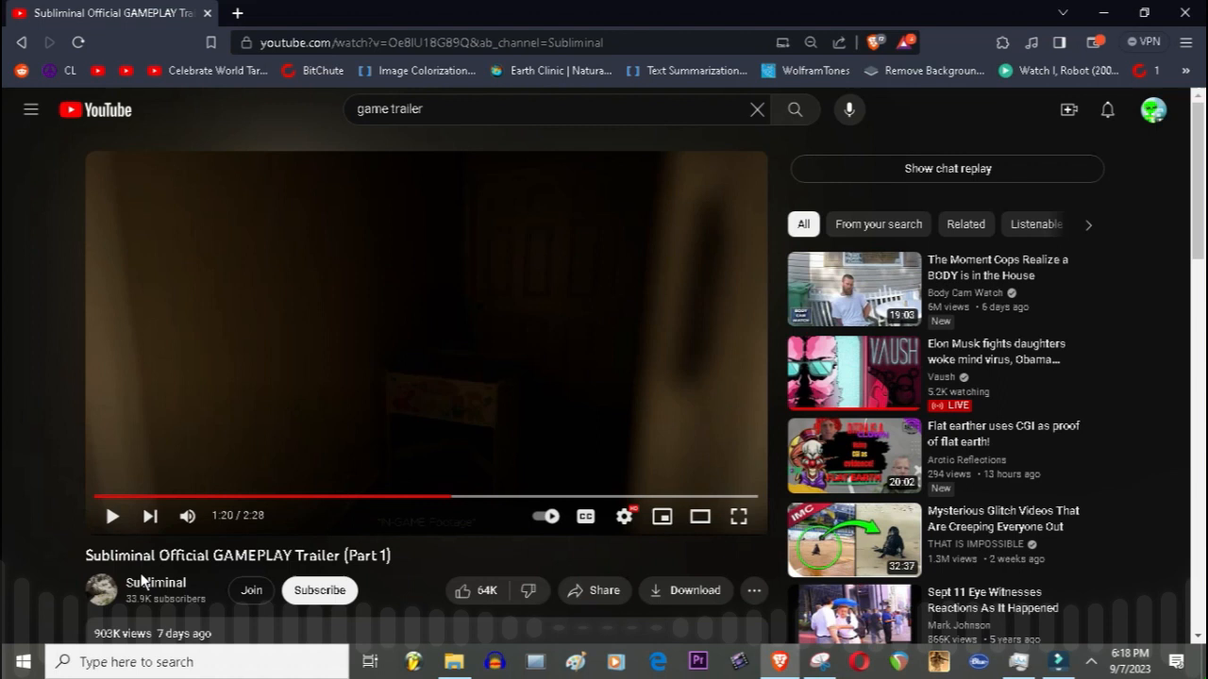
Step: Resume the trailer toward the laundry-basket room scene at 1:31
click(740, 517)
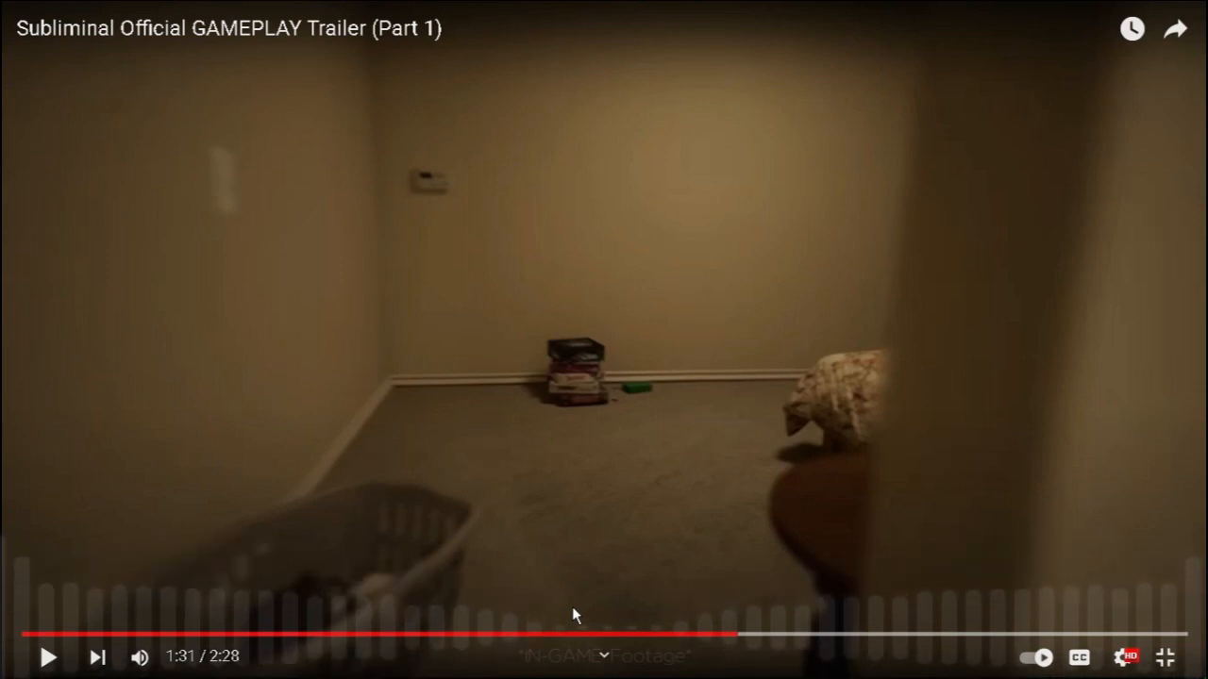
Step: Resume briefly and pause at 1:34 on the 'A Familiar Place' title card
click(49, 657)
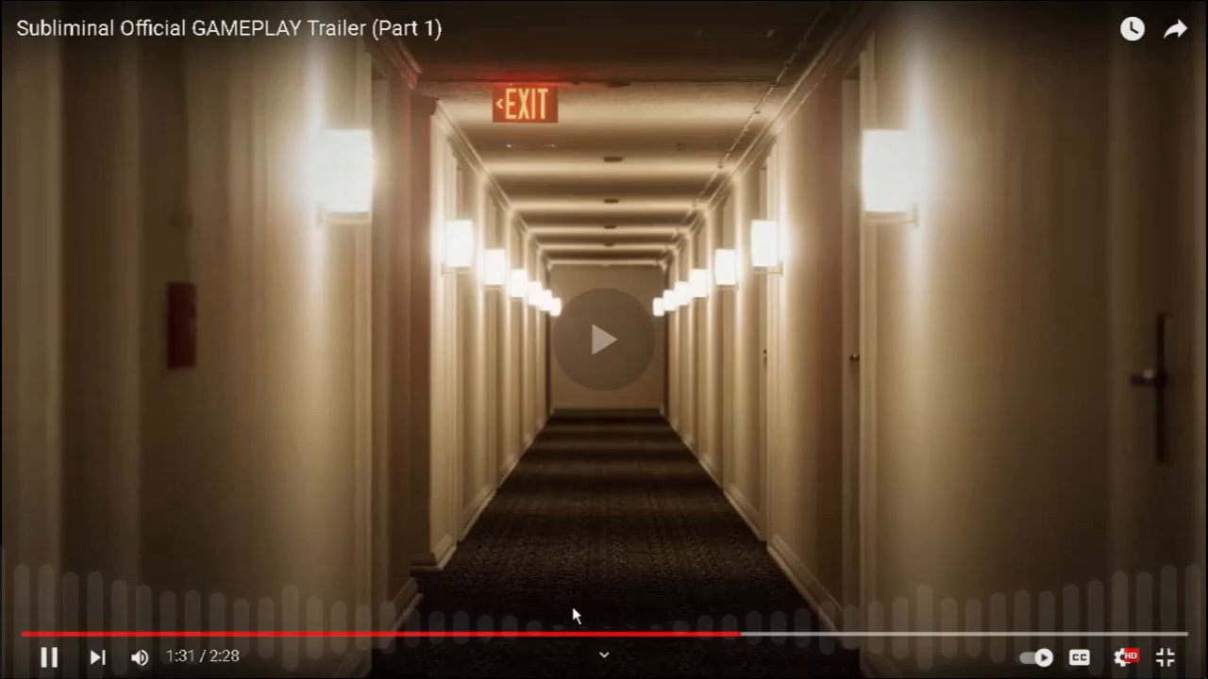
click(604, 340)
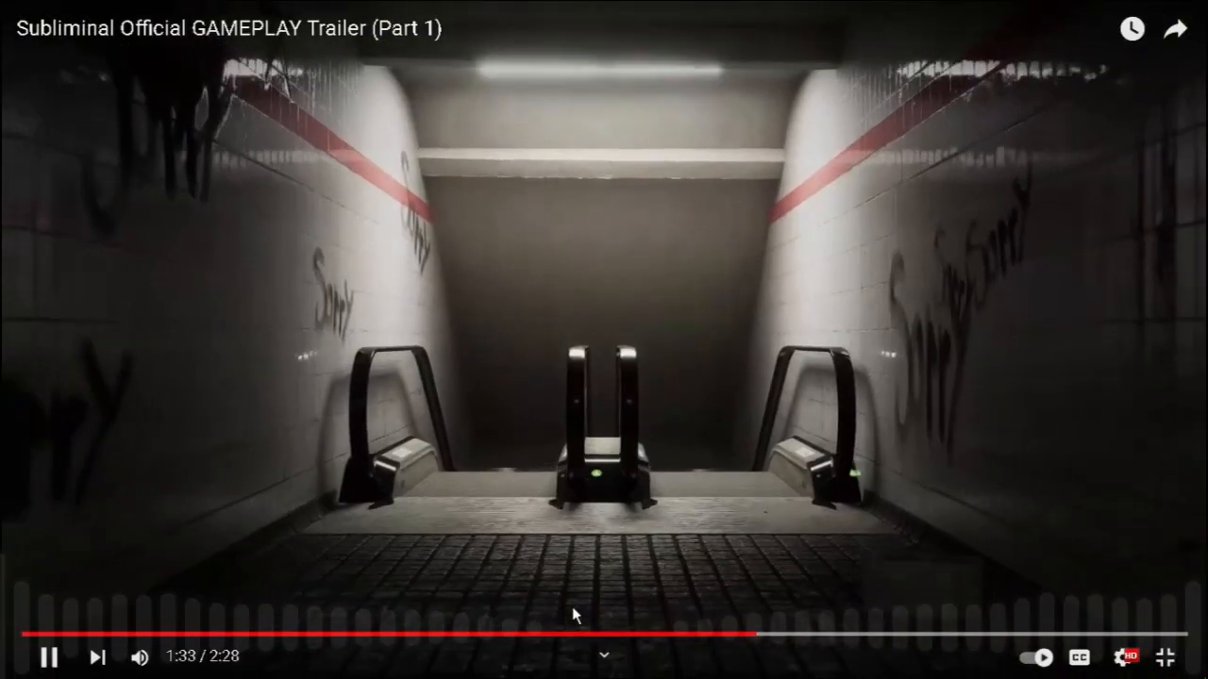
click(49, 656)
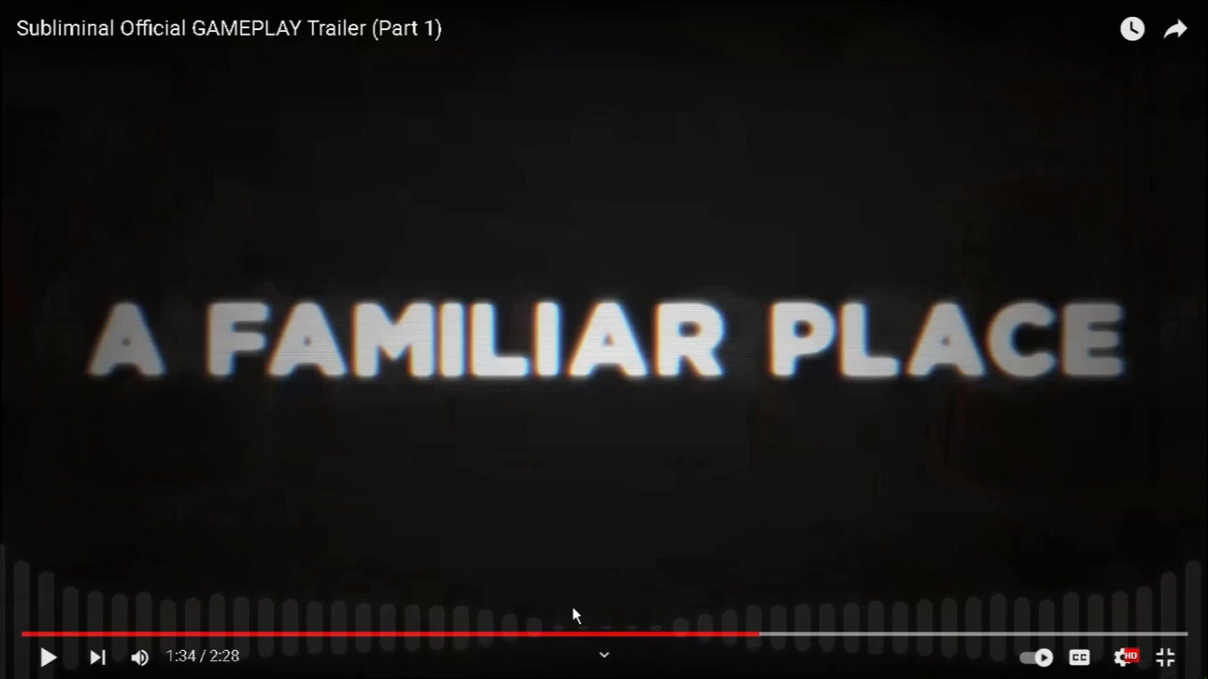
Step: Resume playback and pause at 1:53 on the dark corridor scene
click(603, 339)
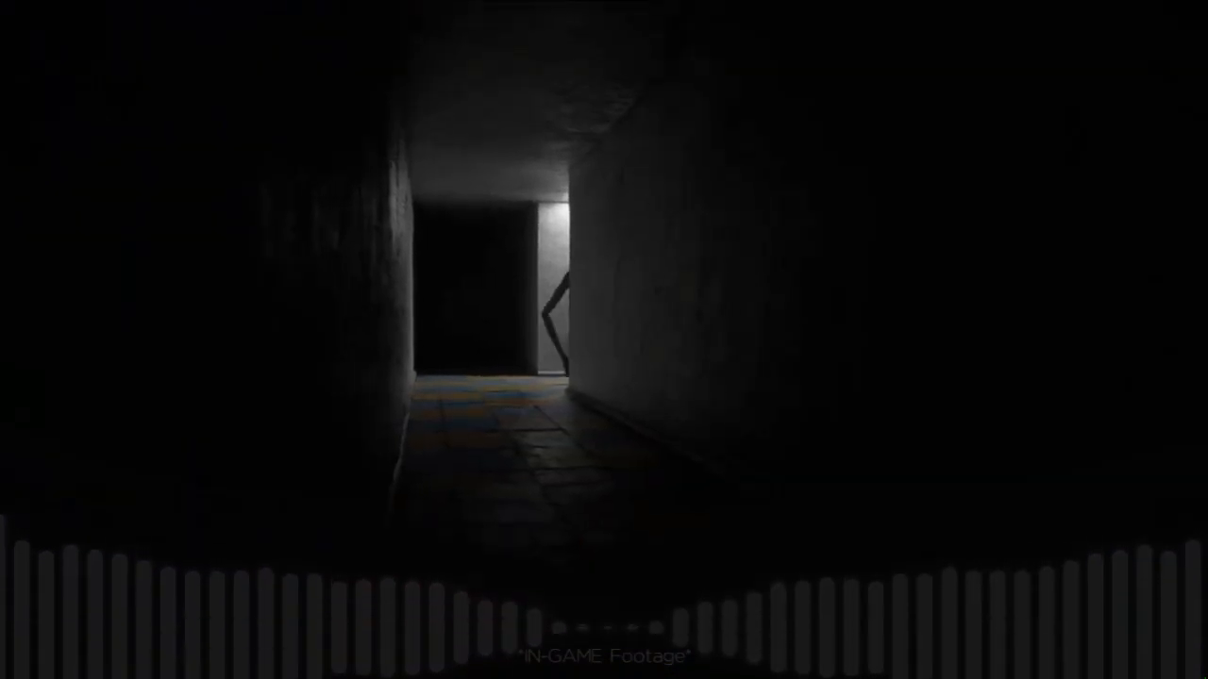
click(603, 340)
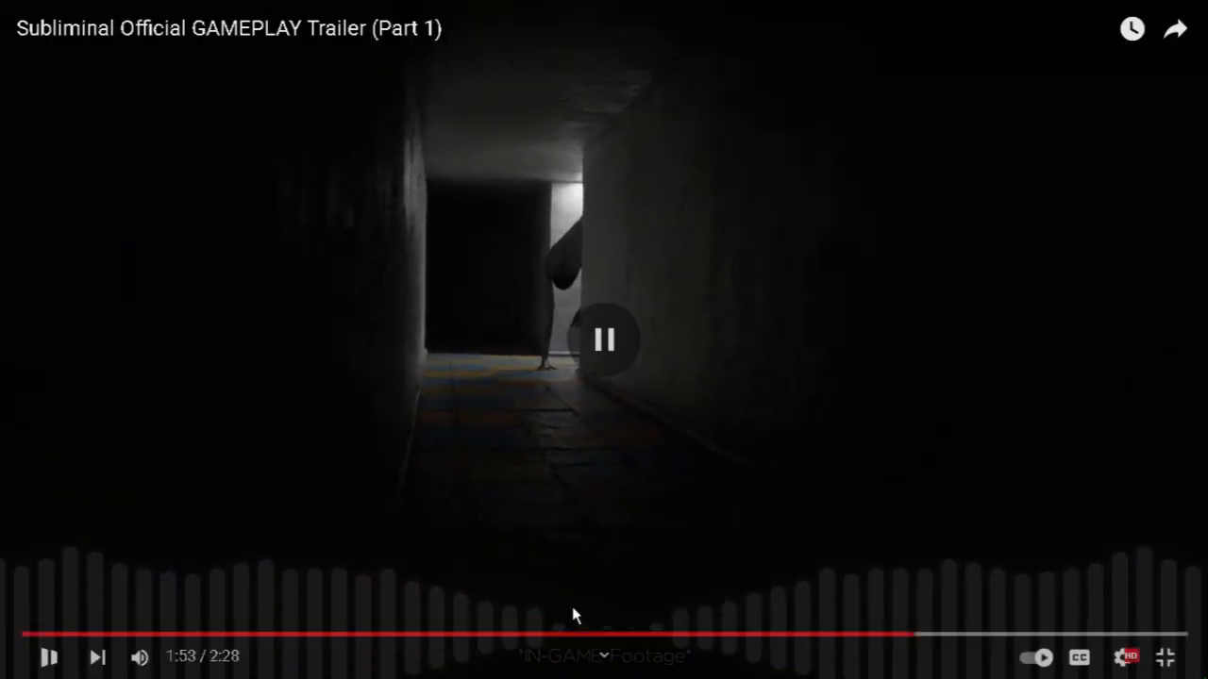